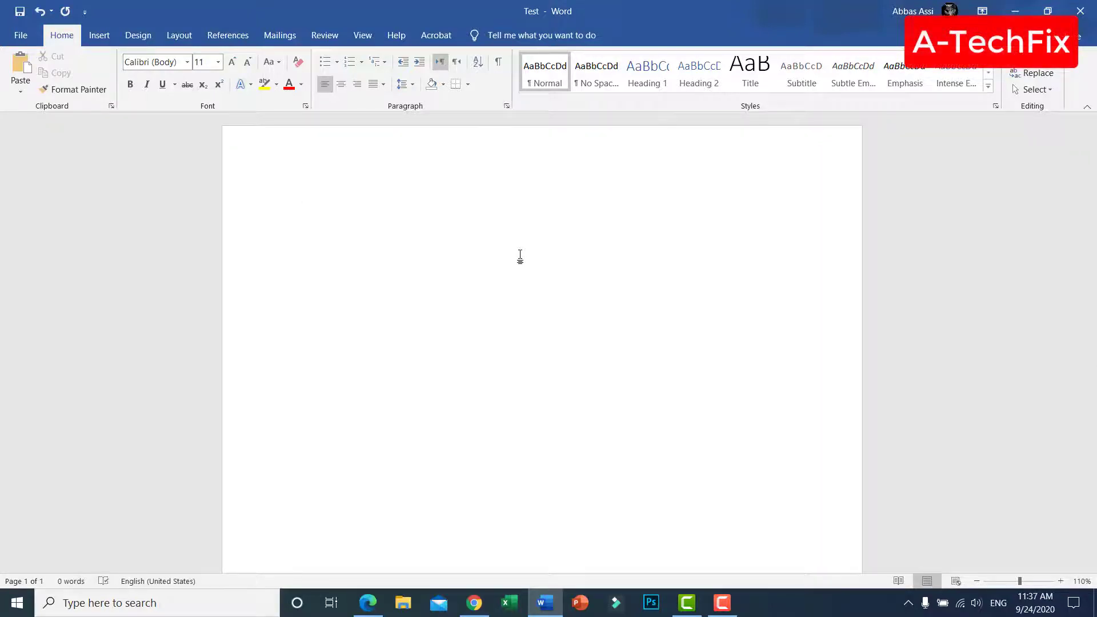
Test typing 'q' in the Word document with the insertion point placed in the text.
text(q)
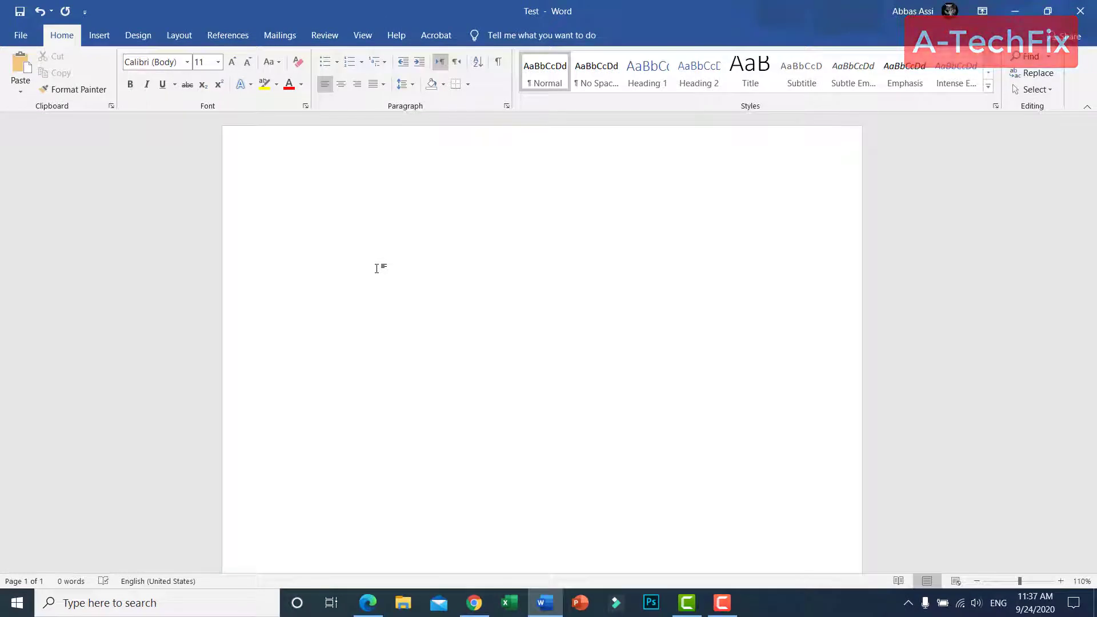
click(296, 207)
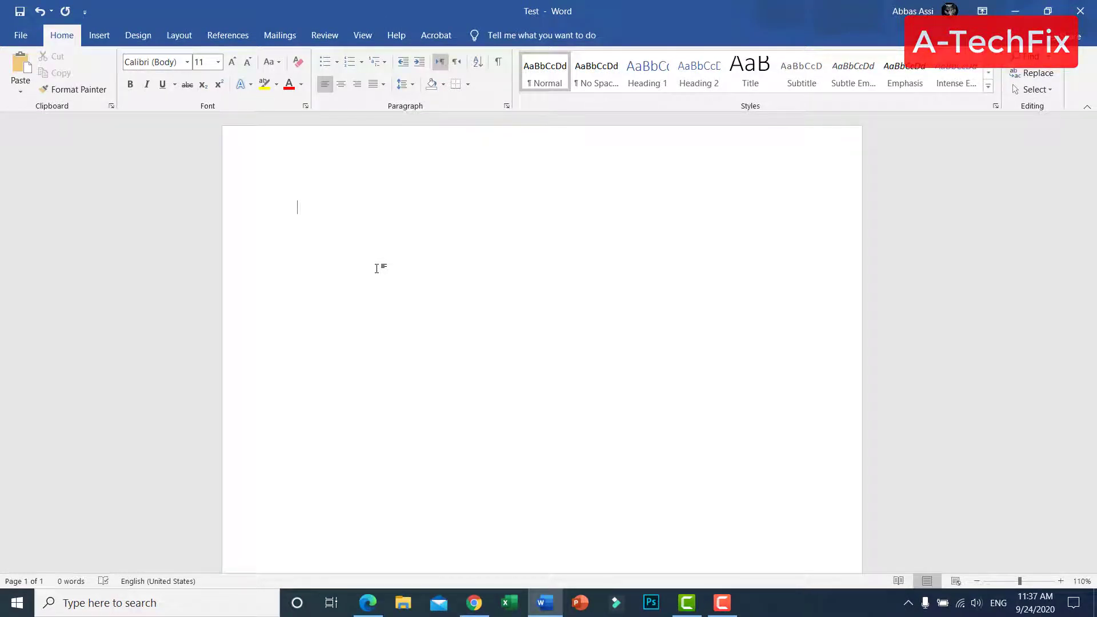
mouse_move(411, 306)
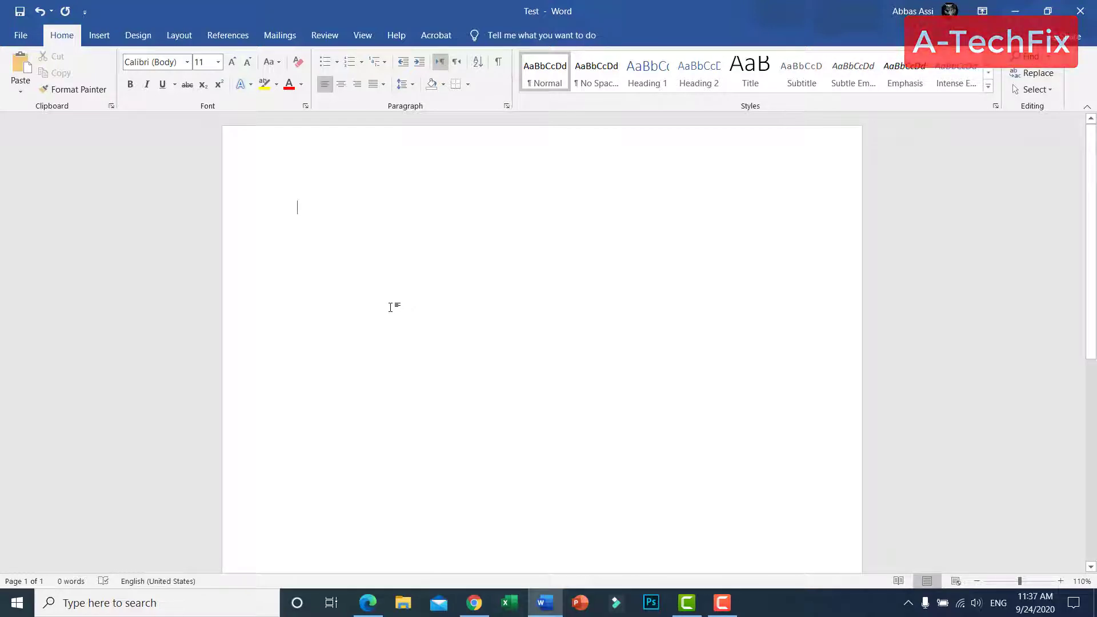
mouse_move(494, 321)
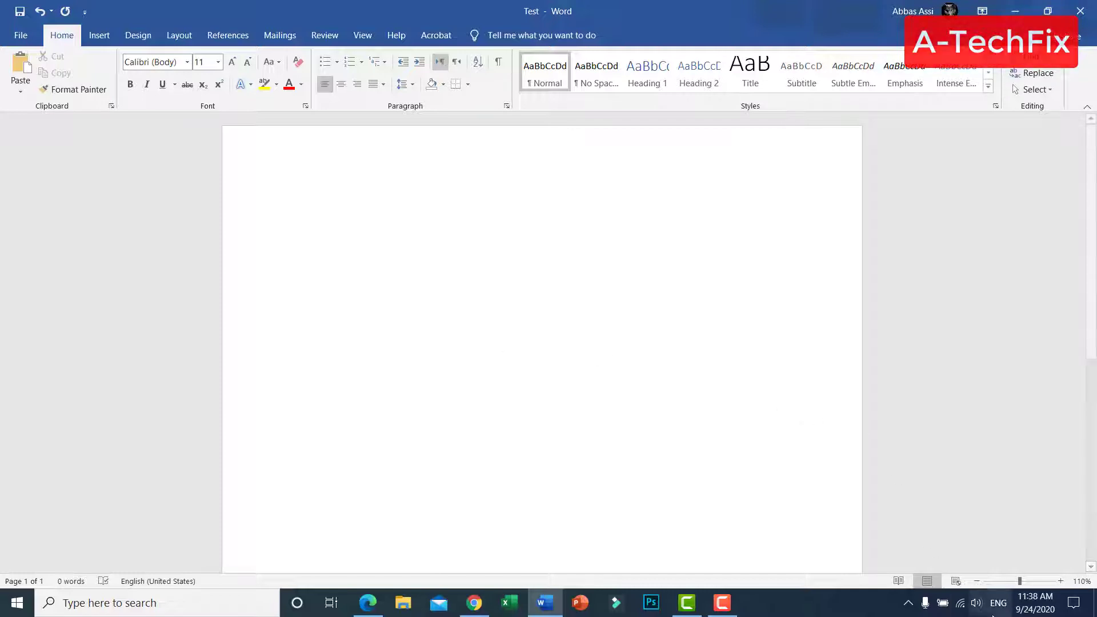
click(297, 206)
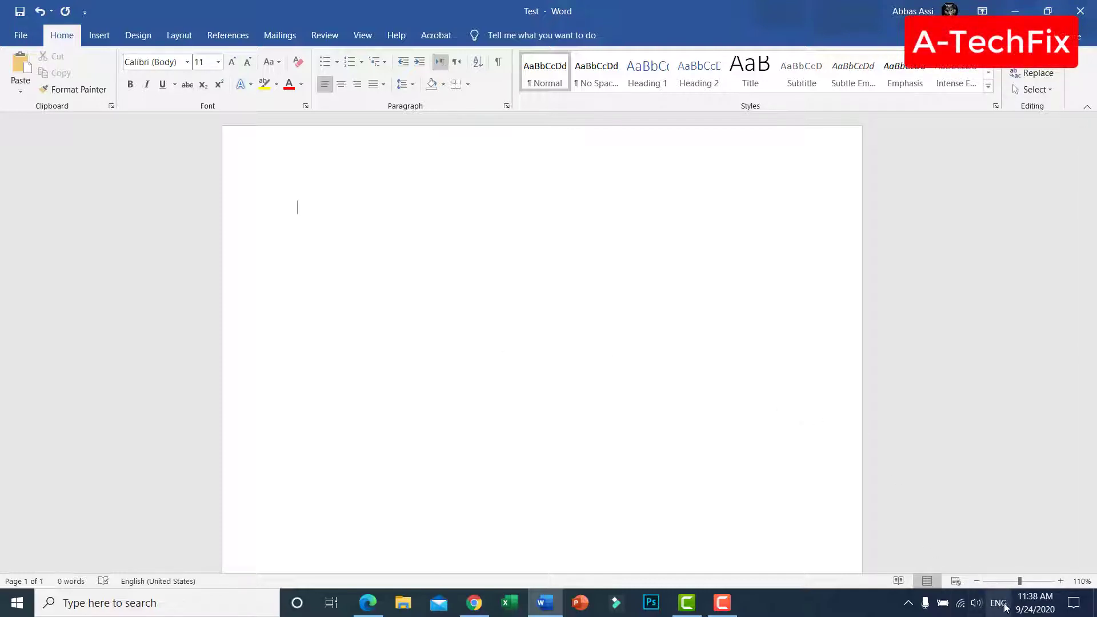
From the taskbar ENG indicator, reach Language preferences showing English (United States) and Arabic (Lebanon).
click(997, 602)
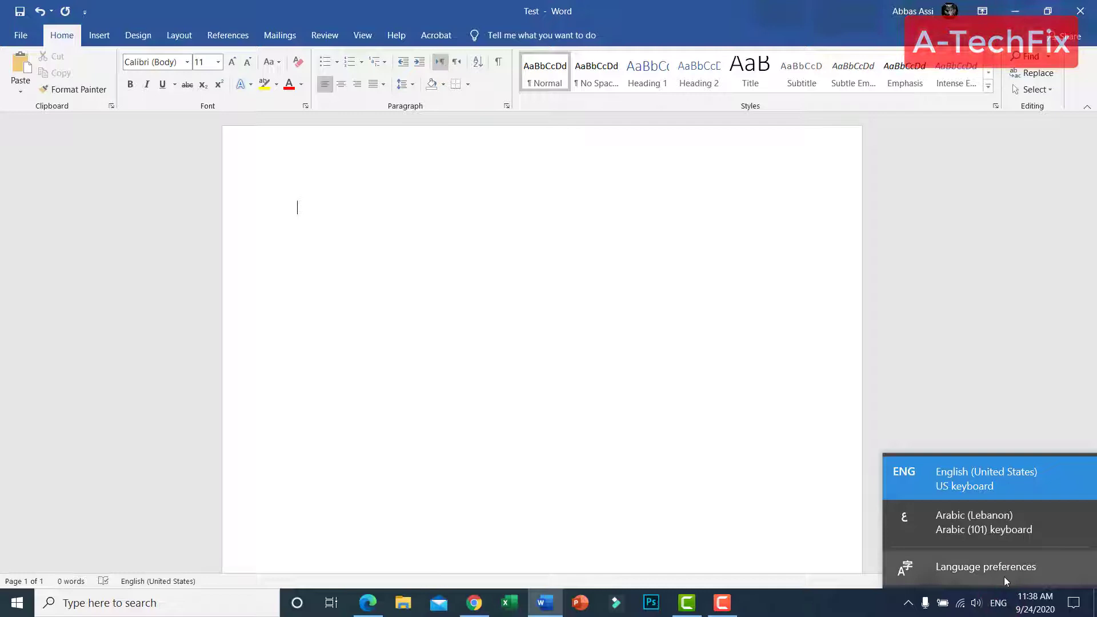
mouse_move(1025, 576)
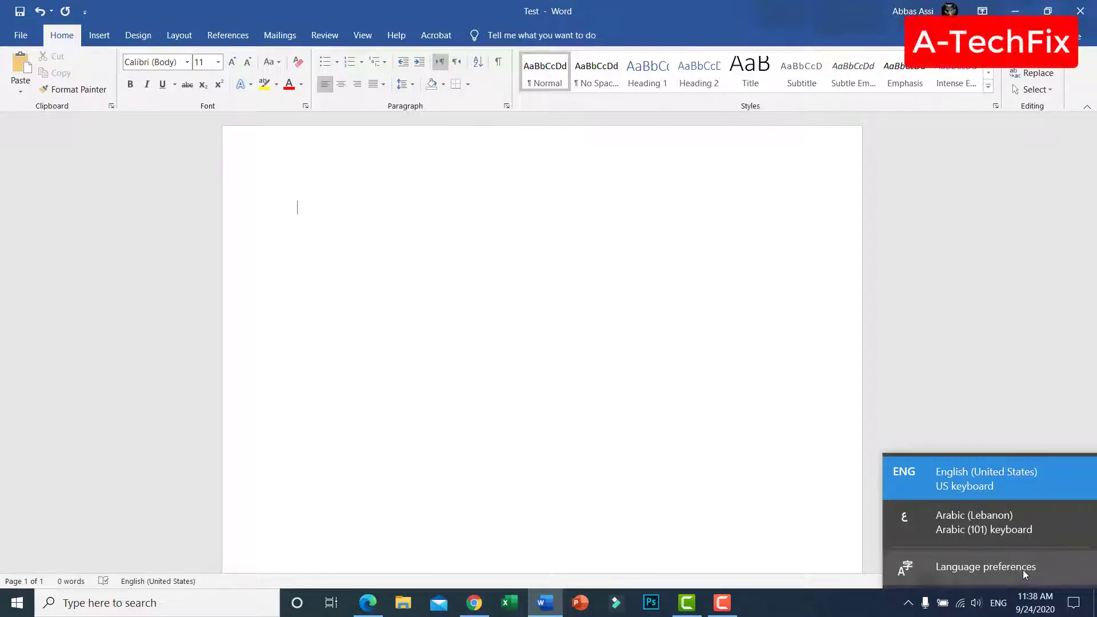
click(984, 567)
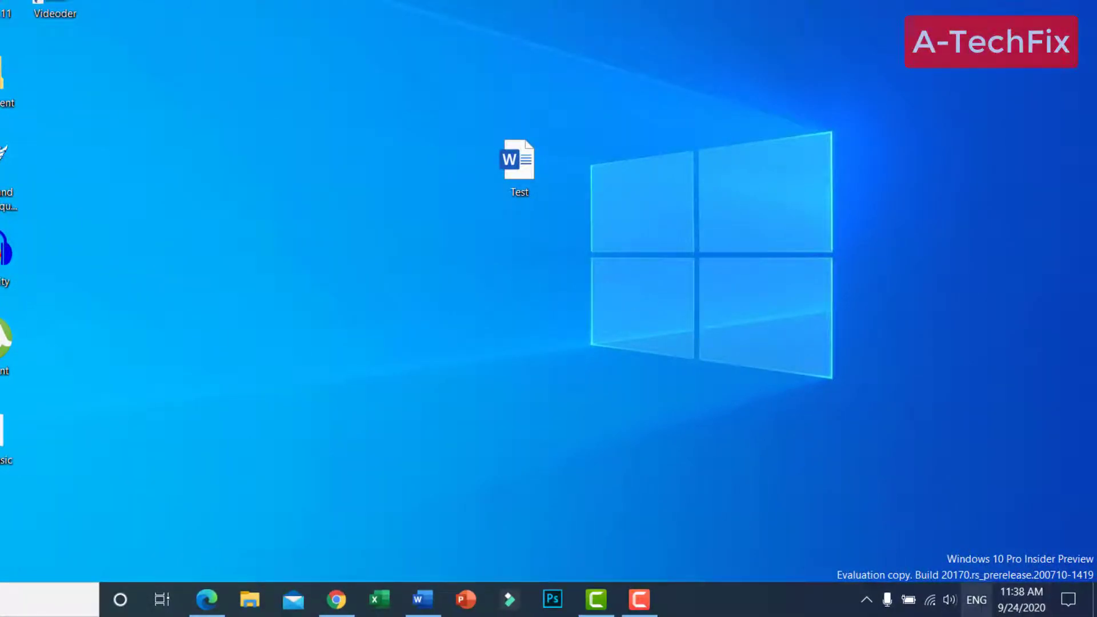
click(975, 600)
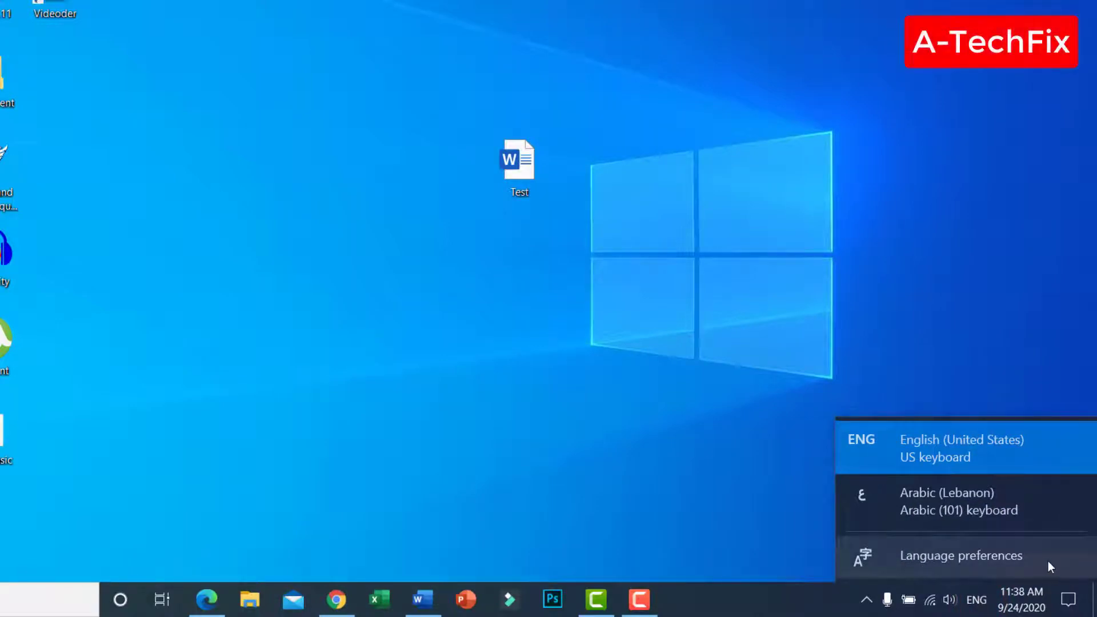
click(961, 555)
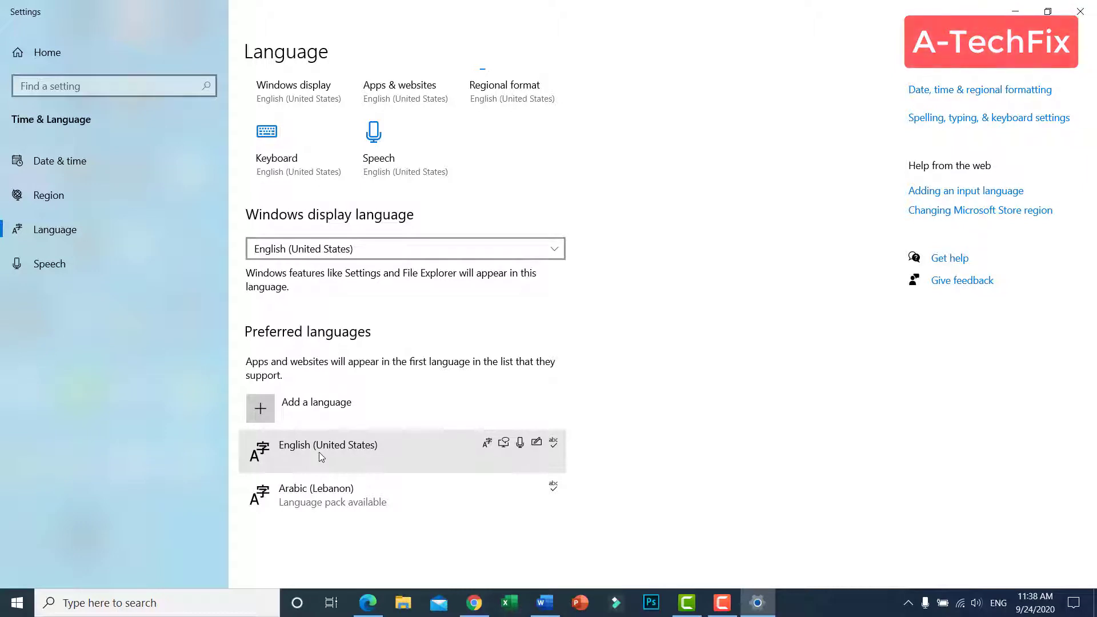
mouse_move(315, 453)
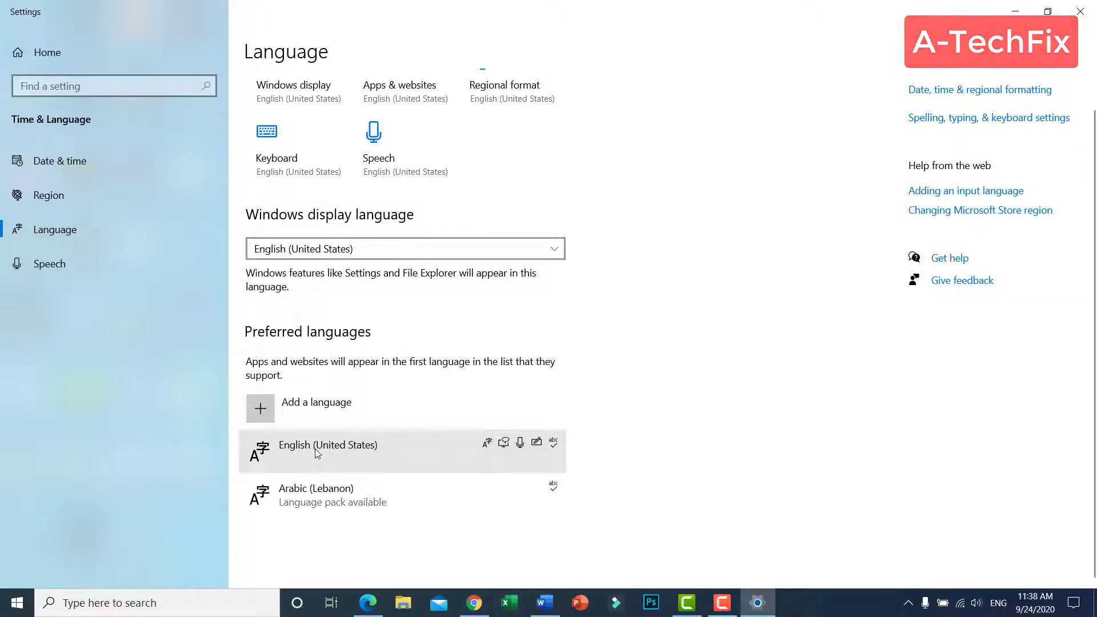
mouse_move(388, 452)
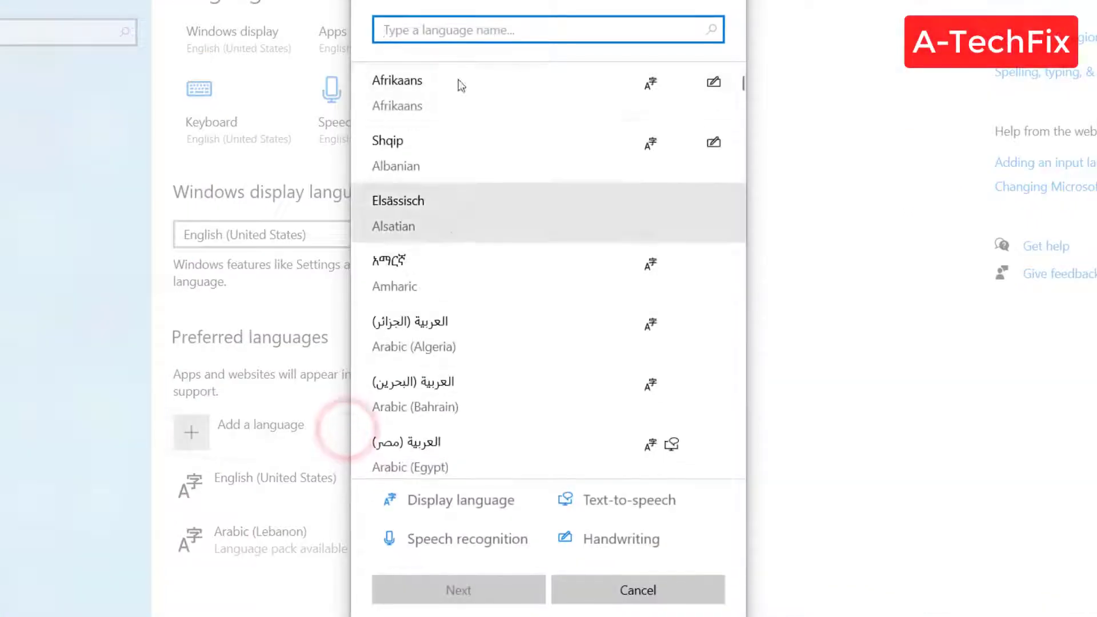
Search 'eng kin' under Add a language, select English (United Kingdom) and proceed to its language features.
text(englishh)
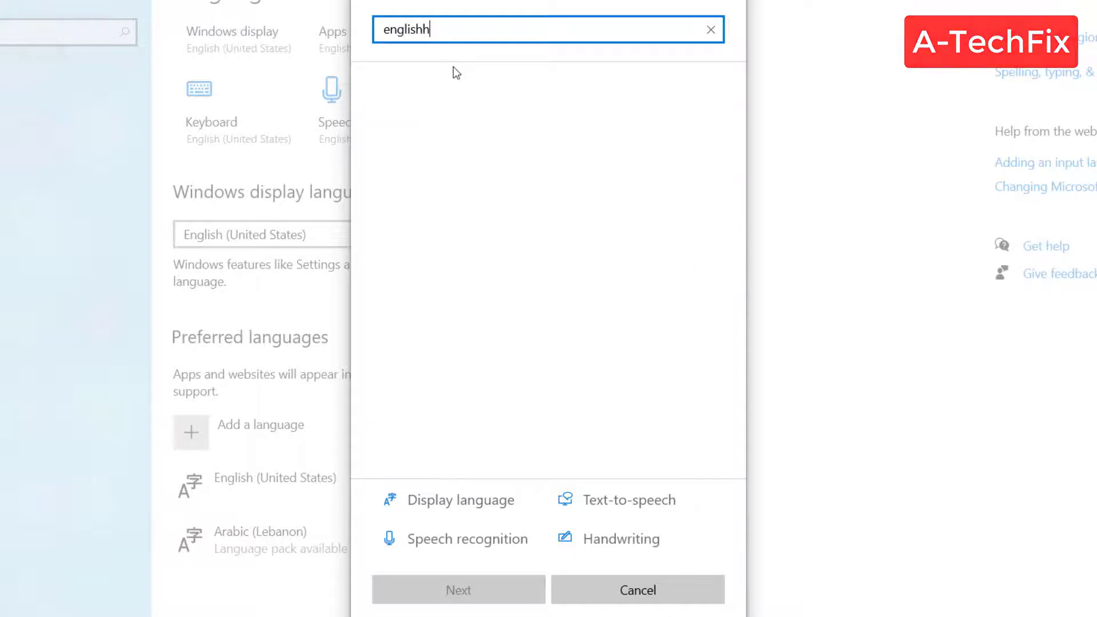
key(backspace)
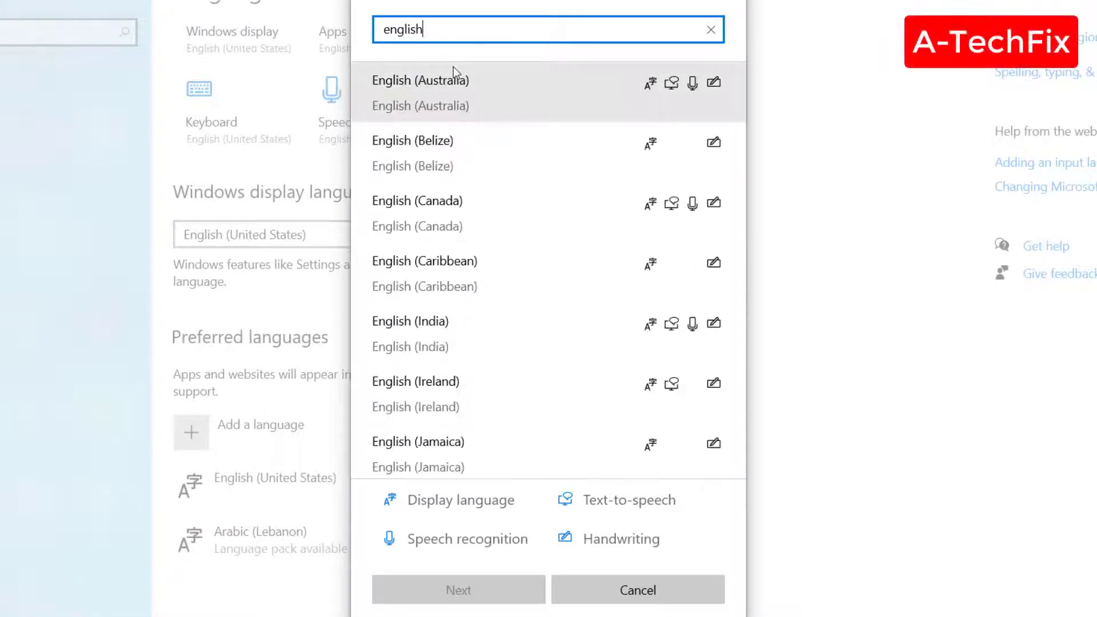
mouse_move(467, 91)
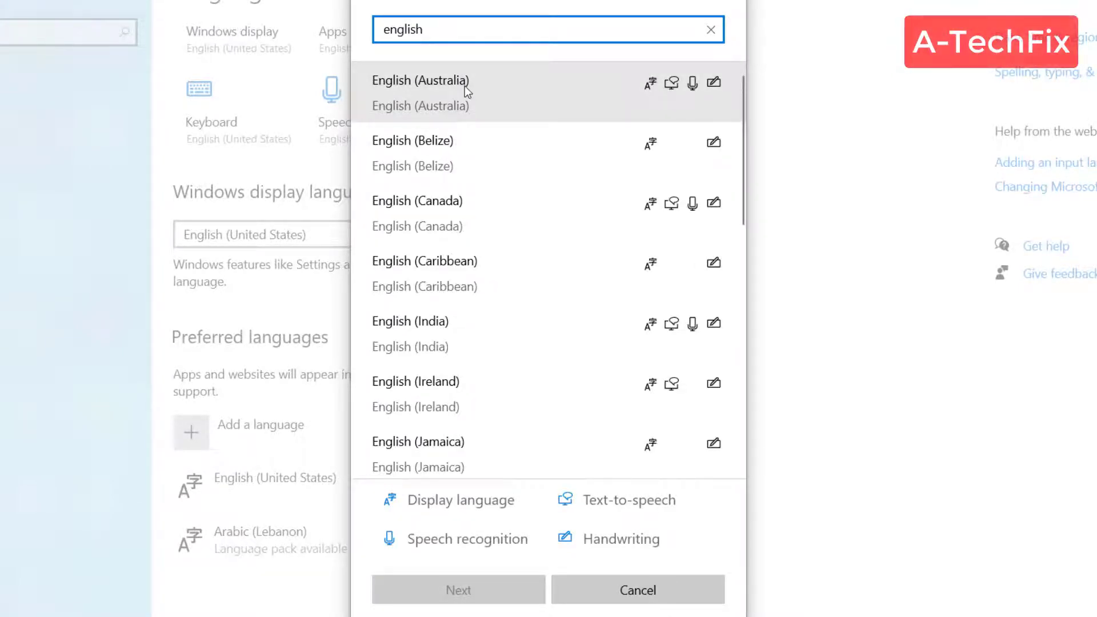
mouse_move(495, 235)
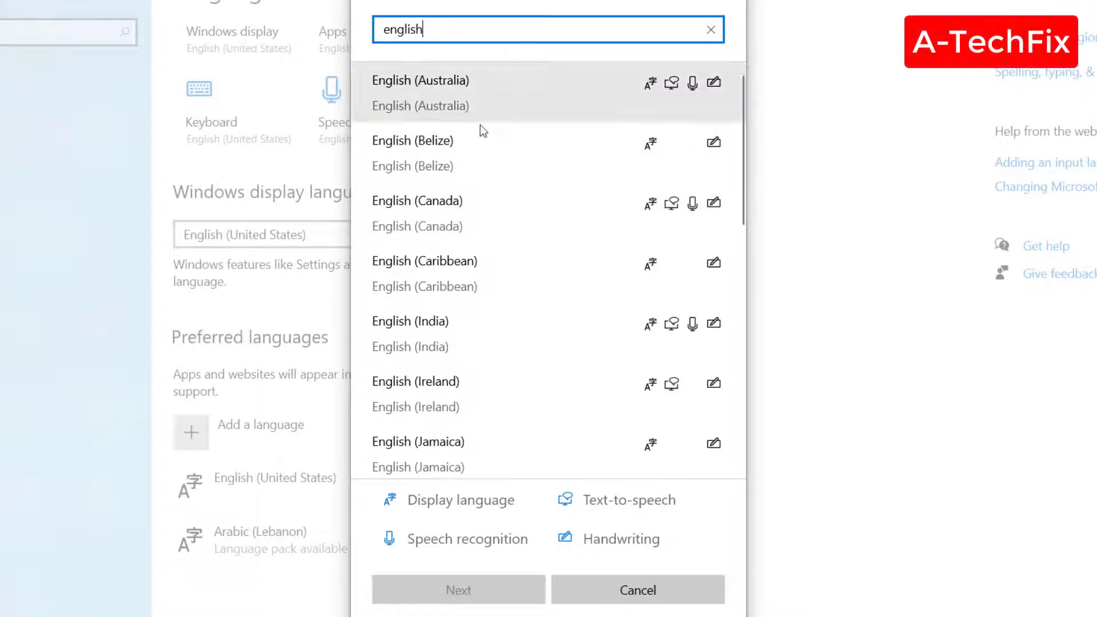
mouse_move(517, 143)
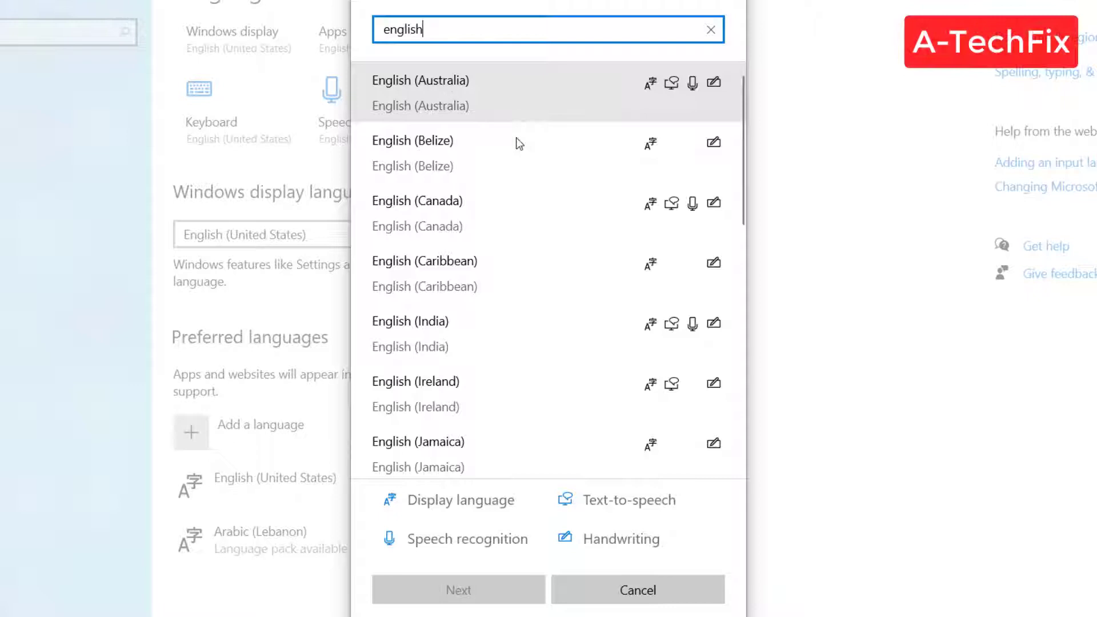
scroll(down, 3)
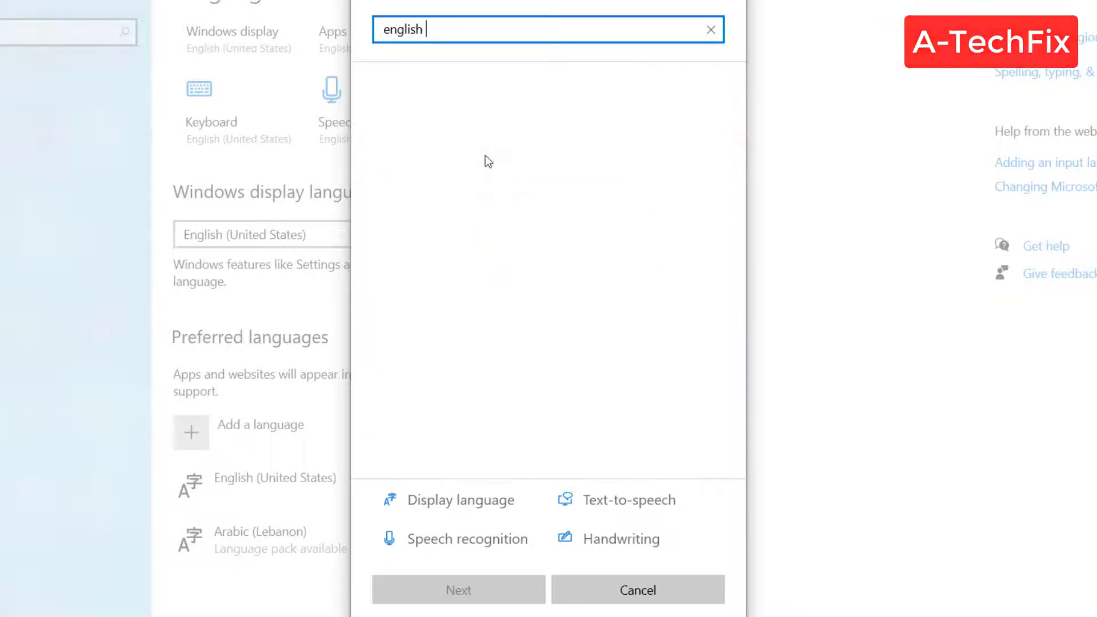
text(kin)
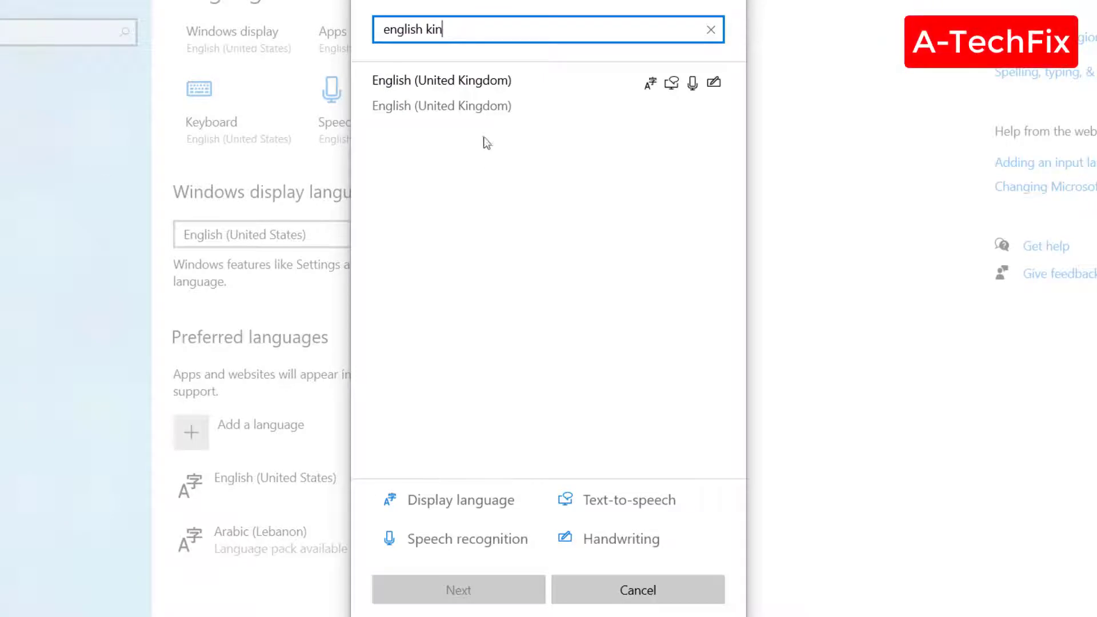
click(489, 81)
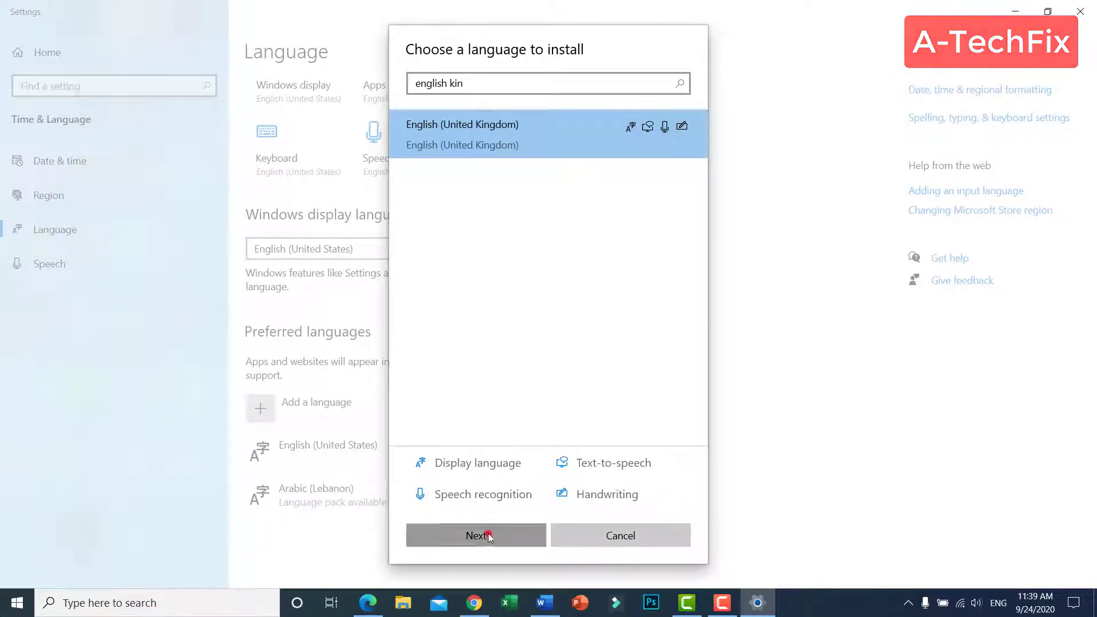
click(476, 535)
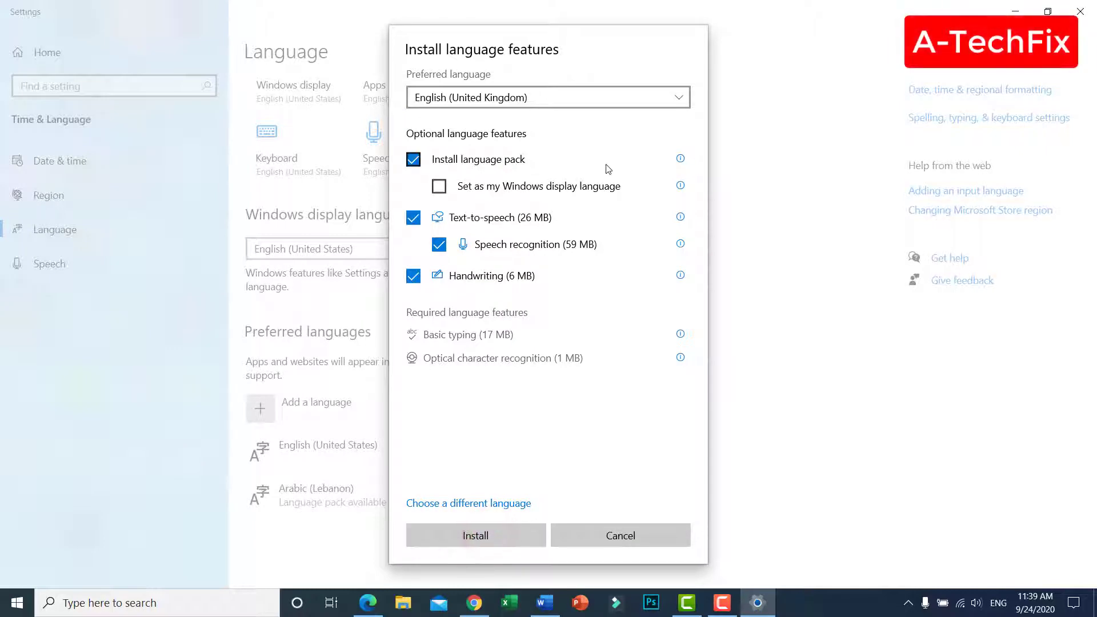
mouse_move(658, 199)
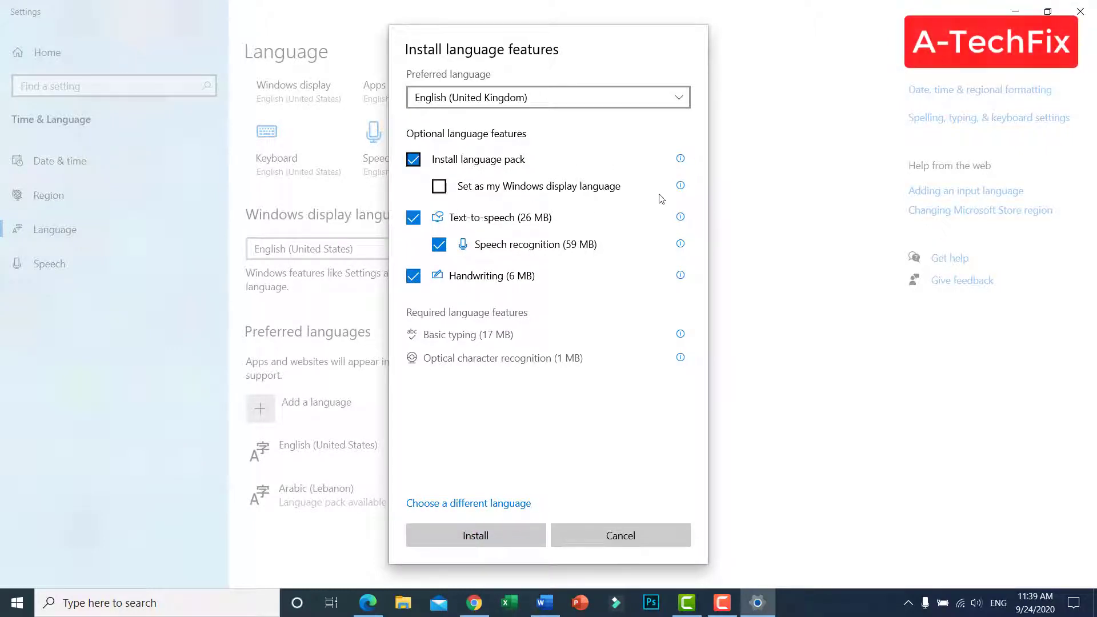
mouse_move(395, 185)
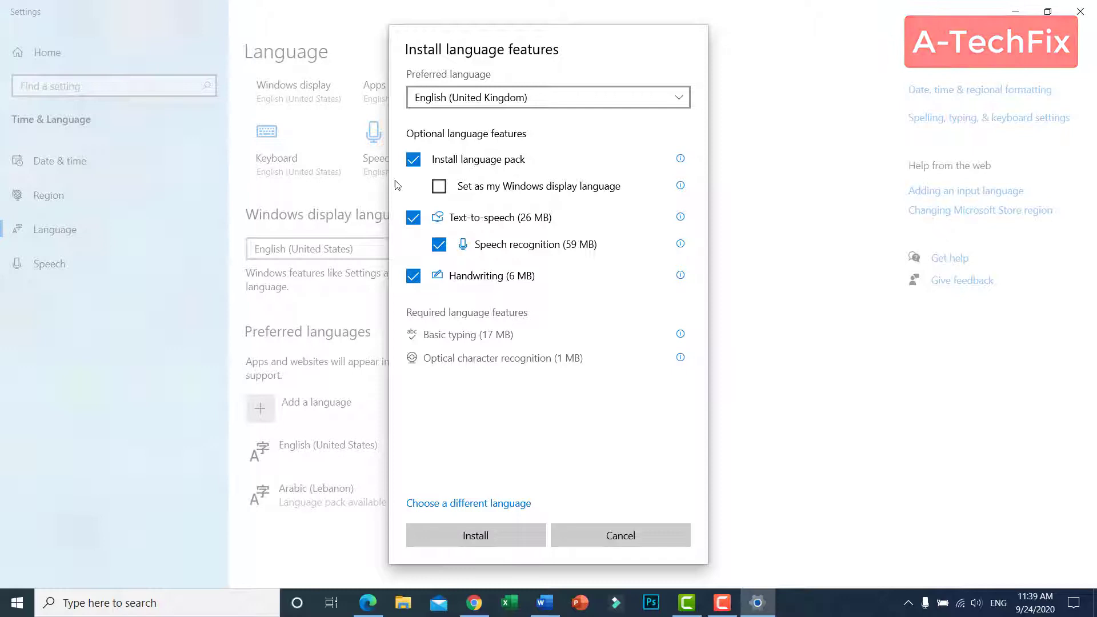
mouse_move(475, 535)
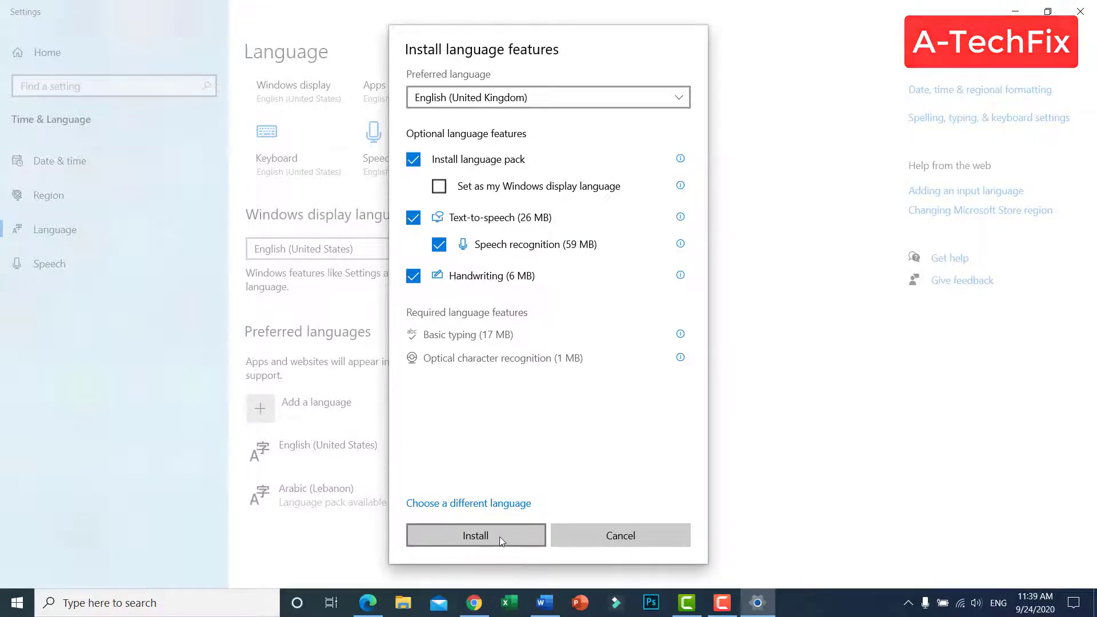
Install English (United Kingdom) with language pack, speech and handwriting, then check the taskbar input list.
click(475, 535)
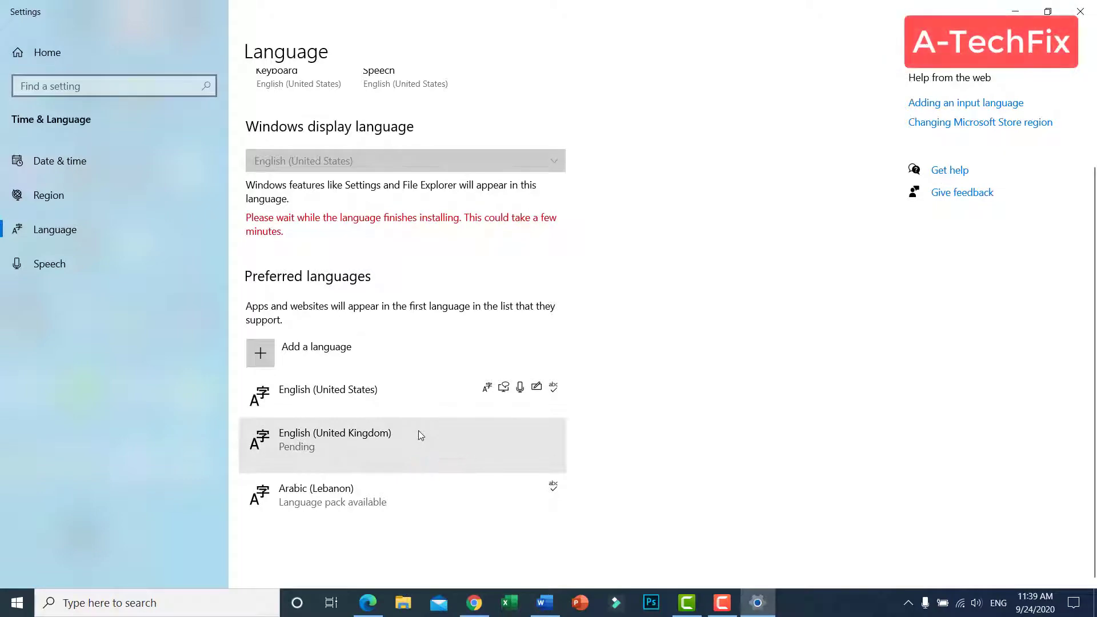
click(997, 602)
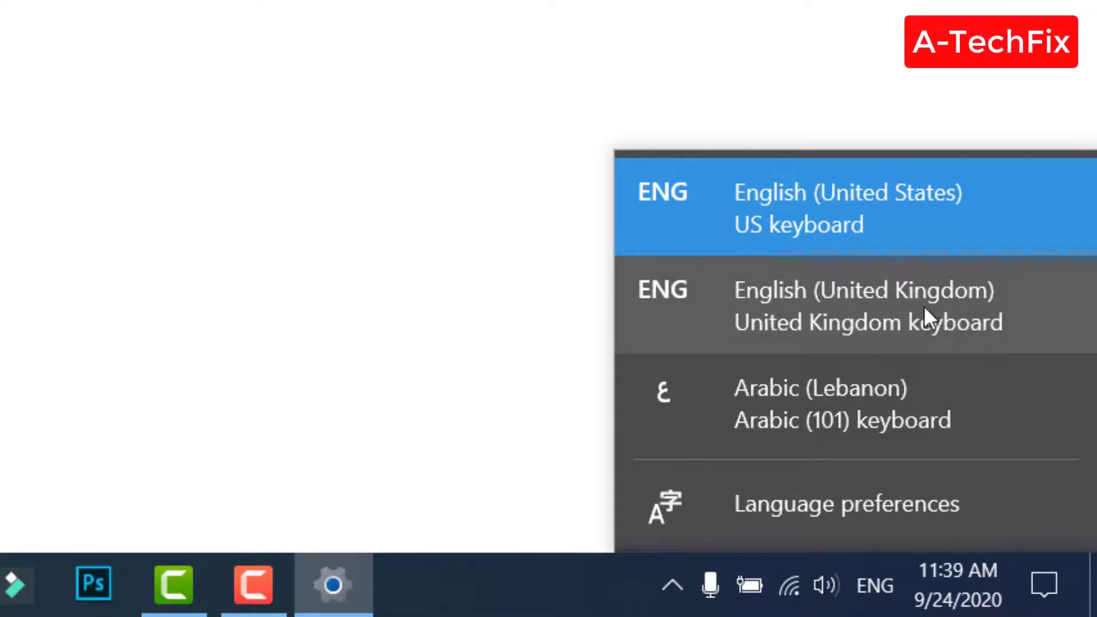
Switch to the United Kingdom keyboard, type 'A S' in the Word test document, then minimise Word.
click(845, 504)
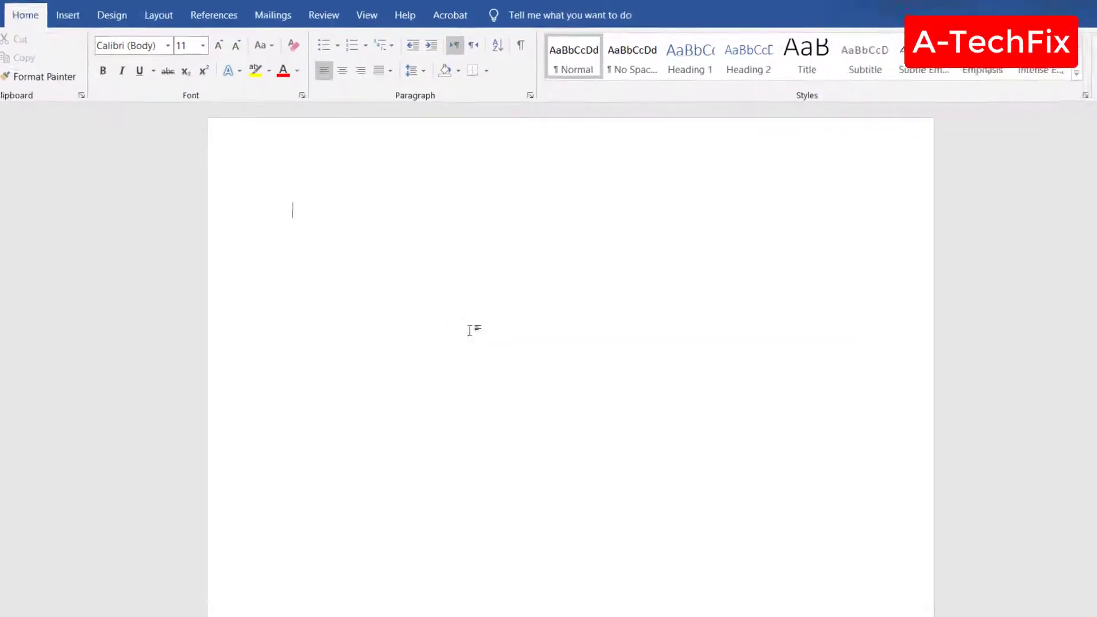
text(A)
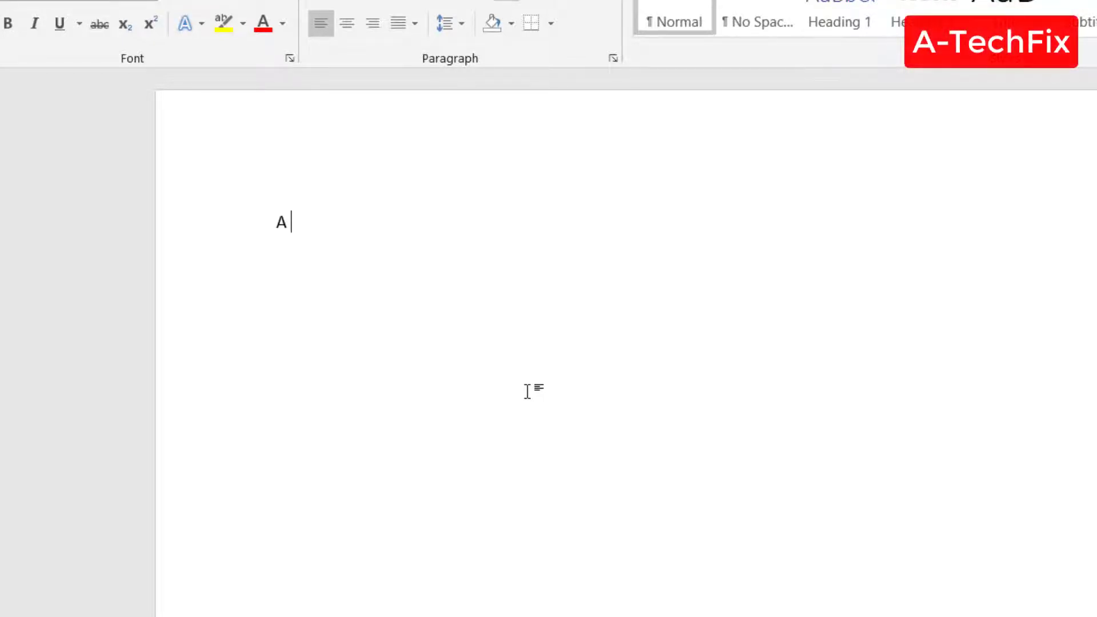
text(S)
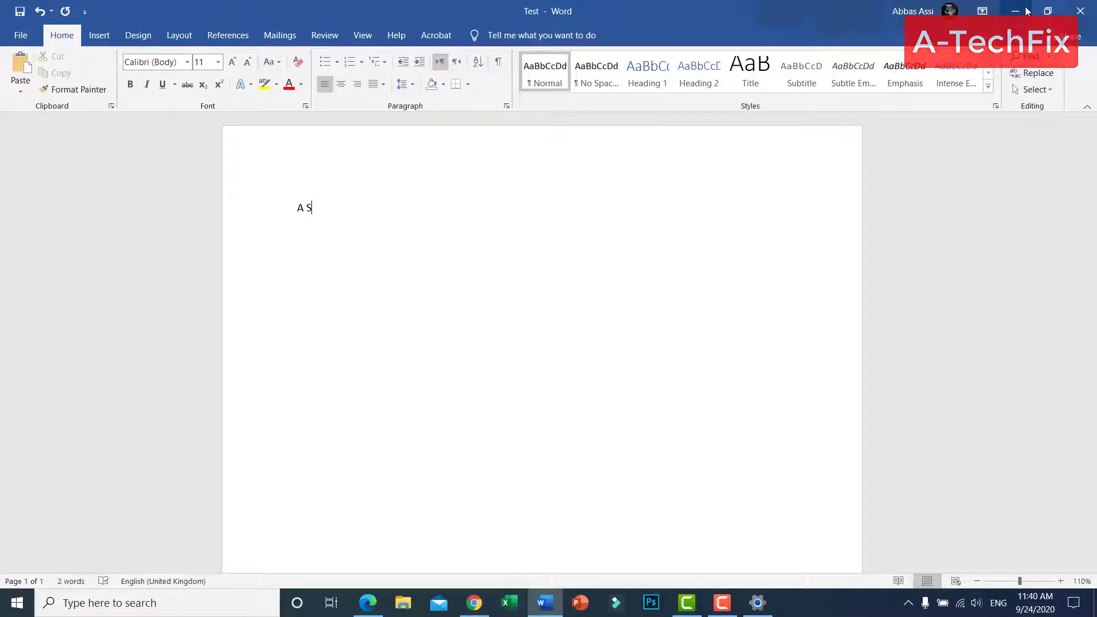
click(1015, 11)
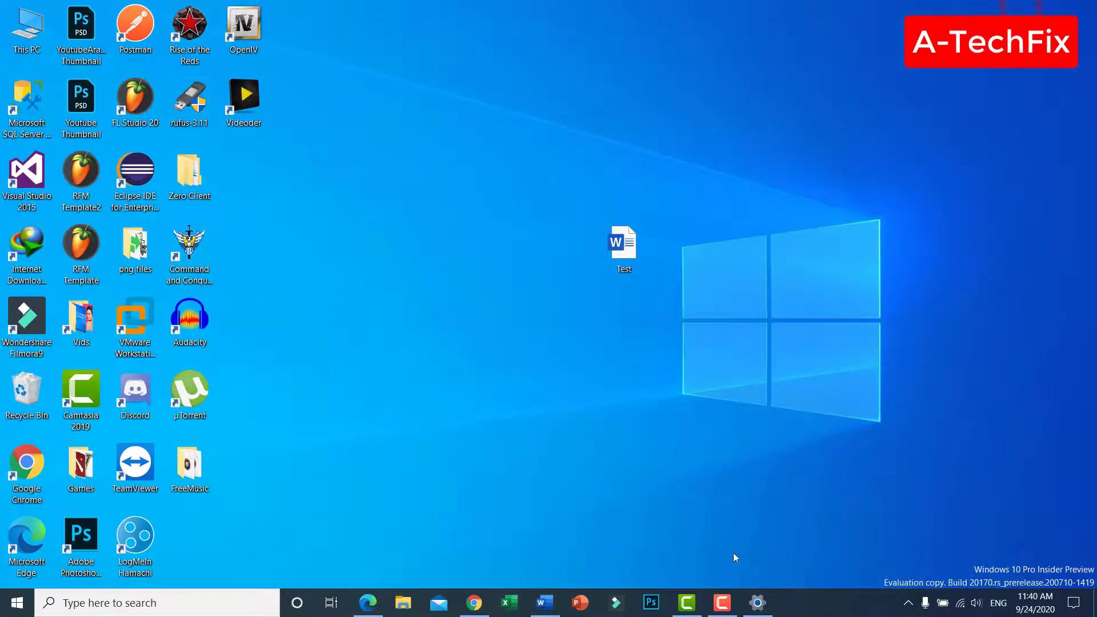
Browse the Add a language list from the Language page and cancel without adding another language.
click(757, 602)
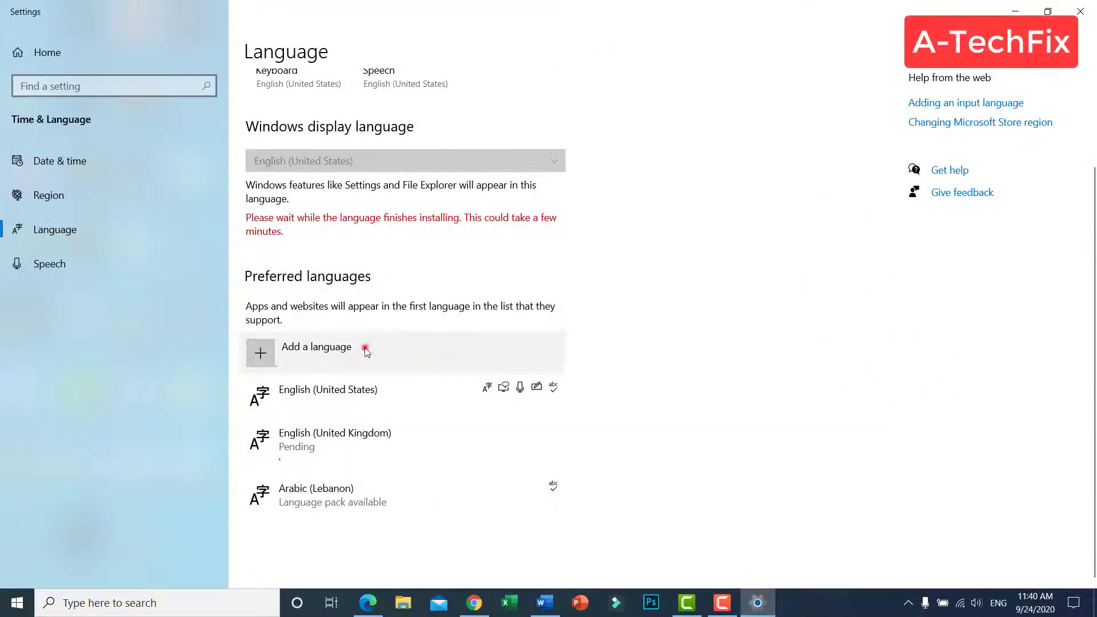
click(315, 347)
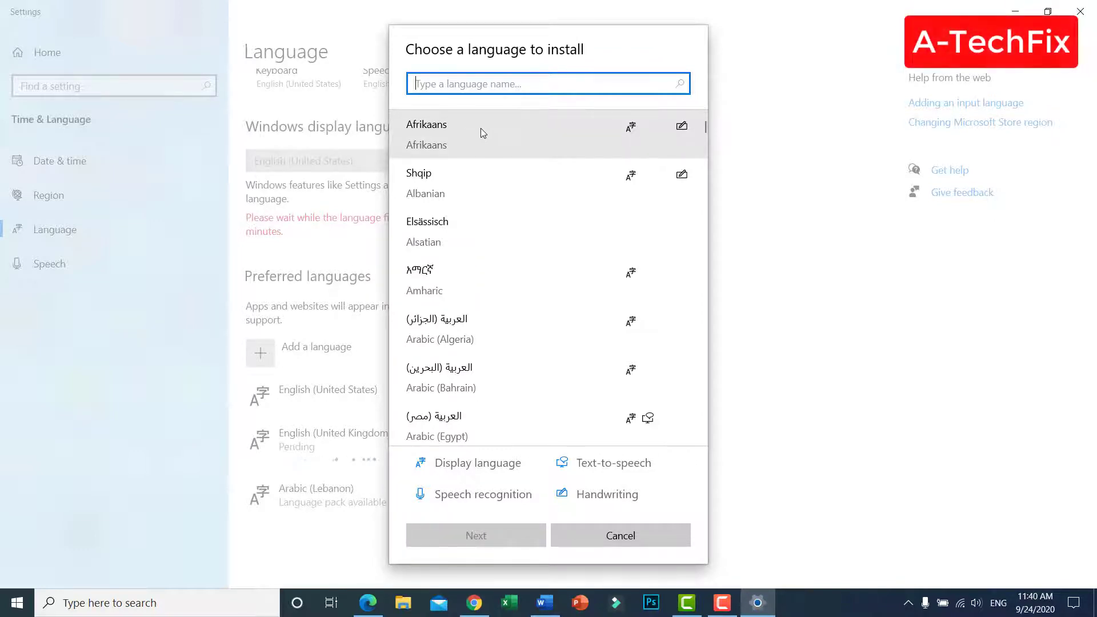
mouse_move(531, 205)
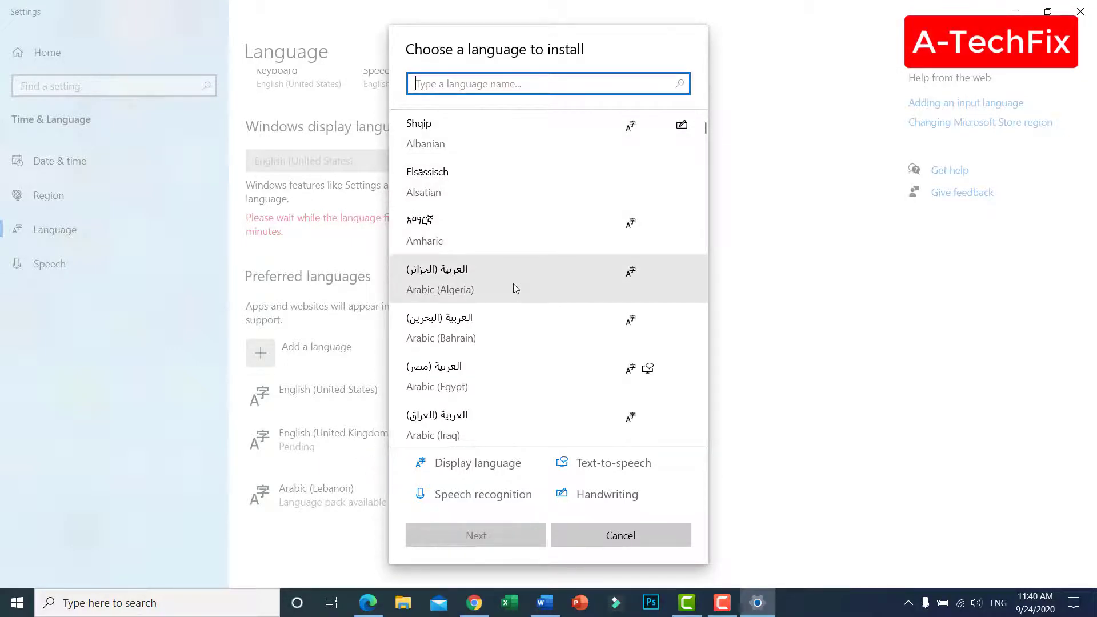
scroll(down, 3)
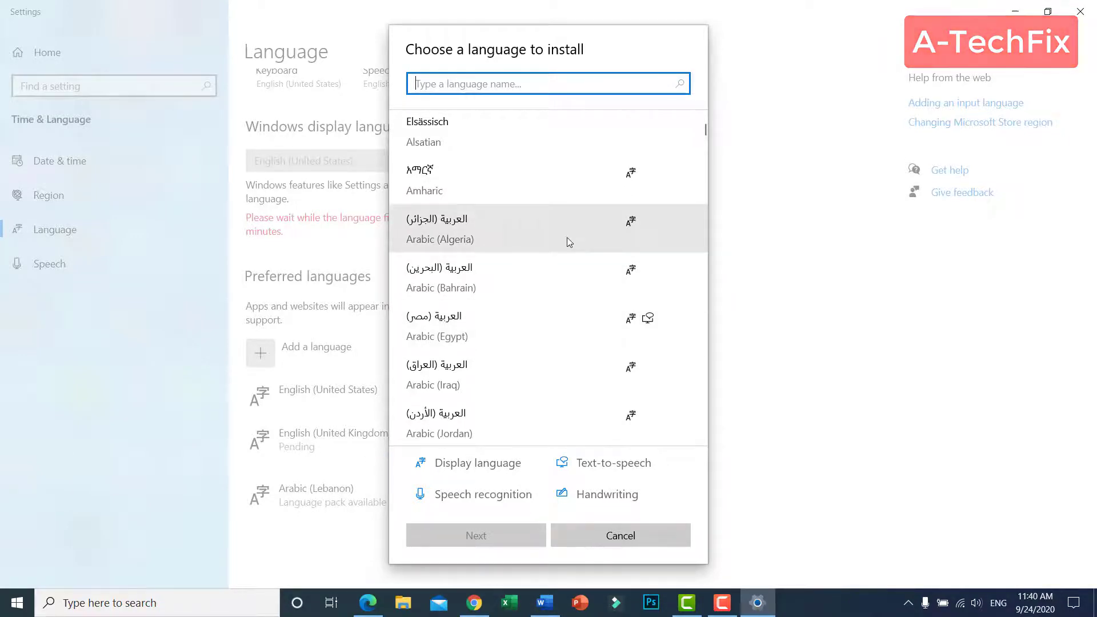
scroll(down, 3)
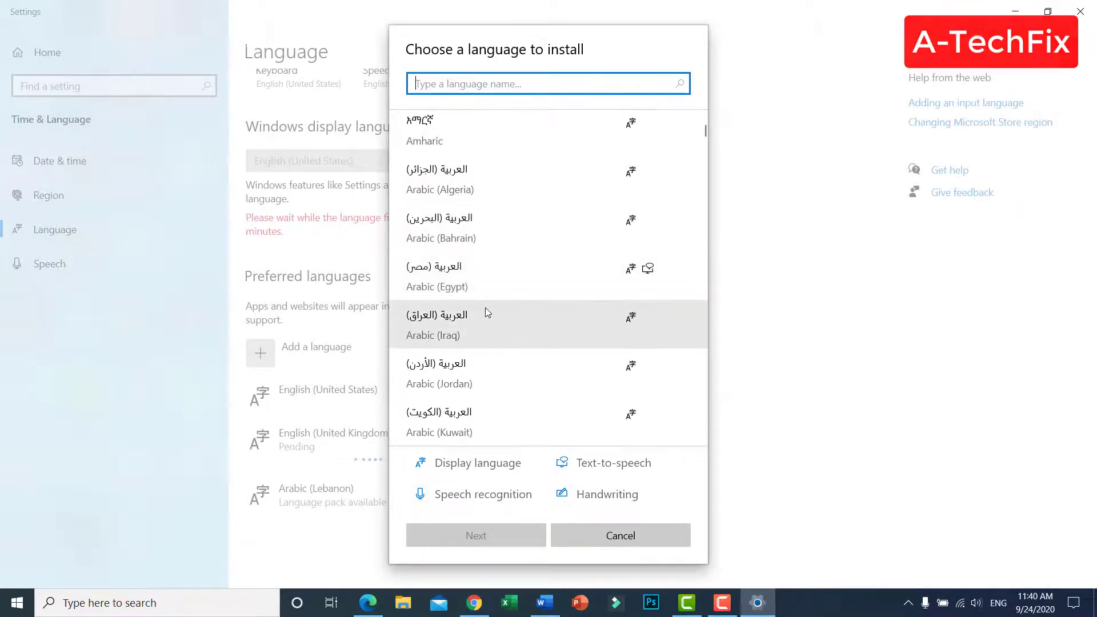
scroll(down, 3)
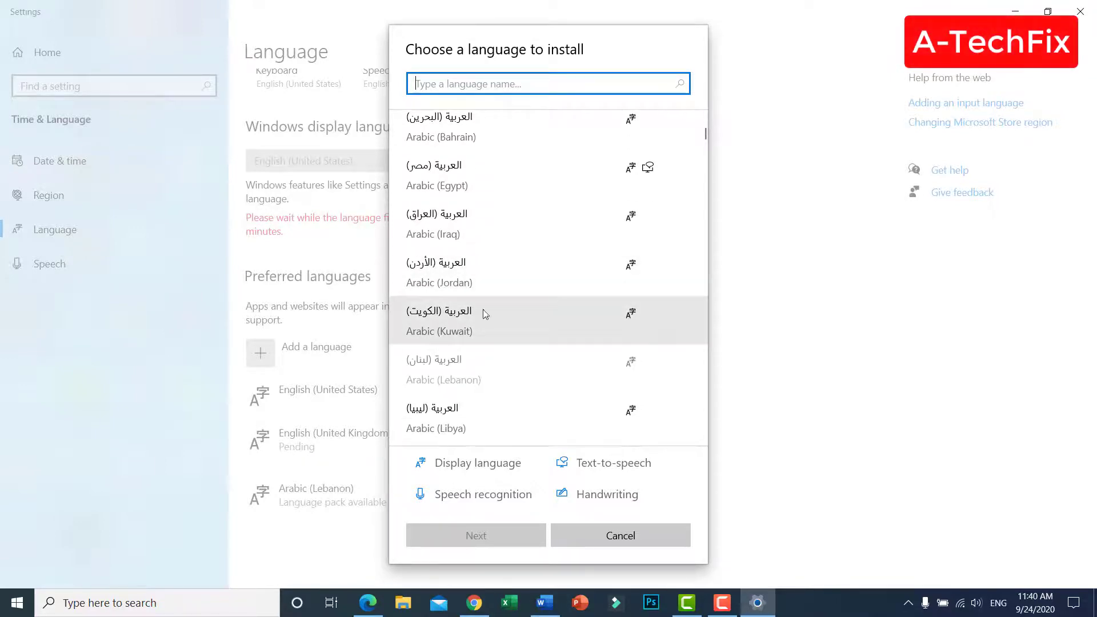
scroll(down, 3)
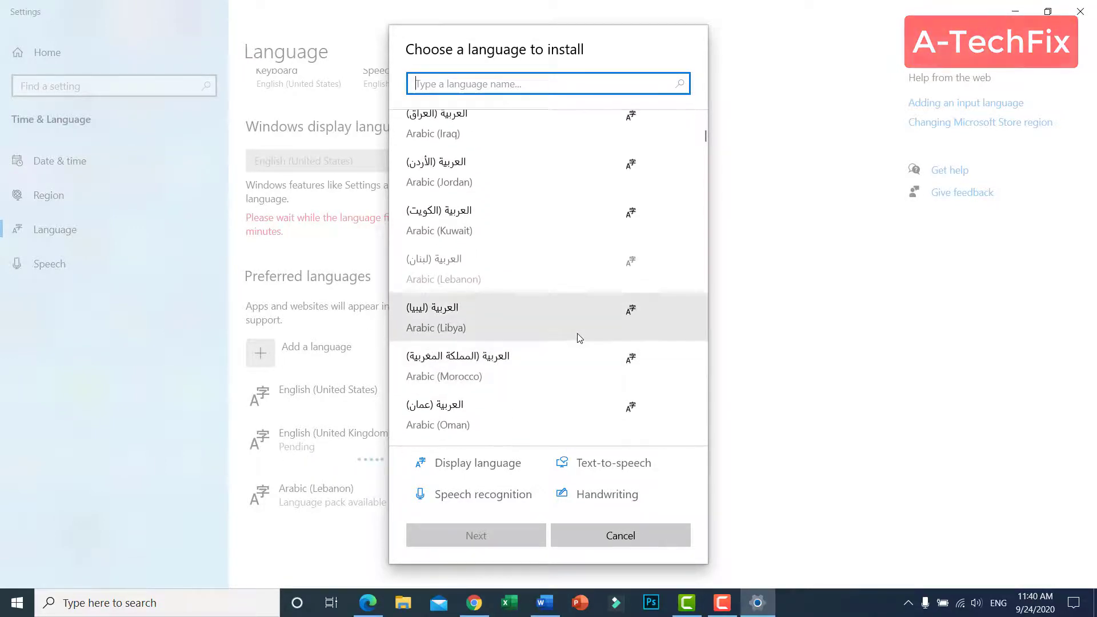
scroll(up, 3)
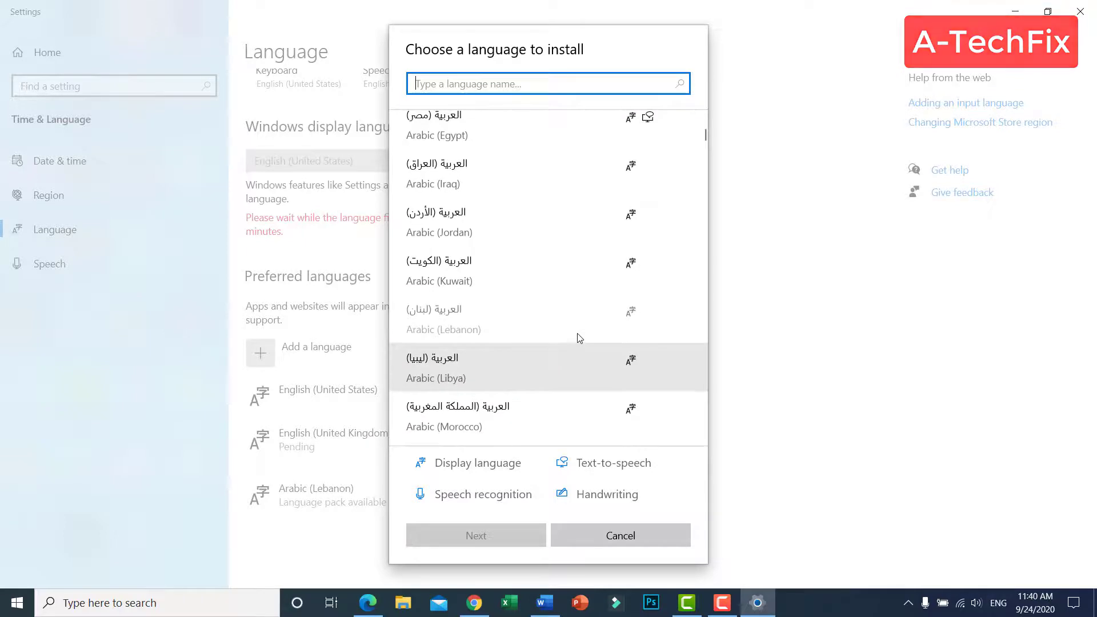
scroll(up, 3)
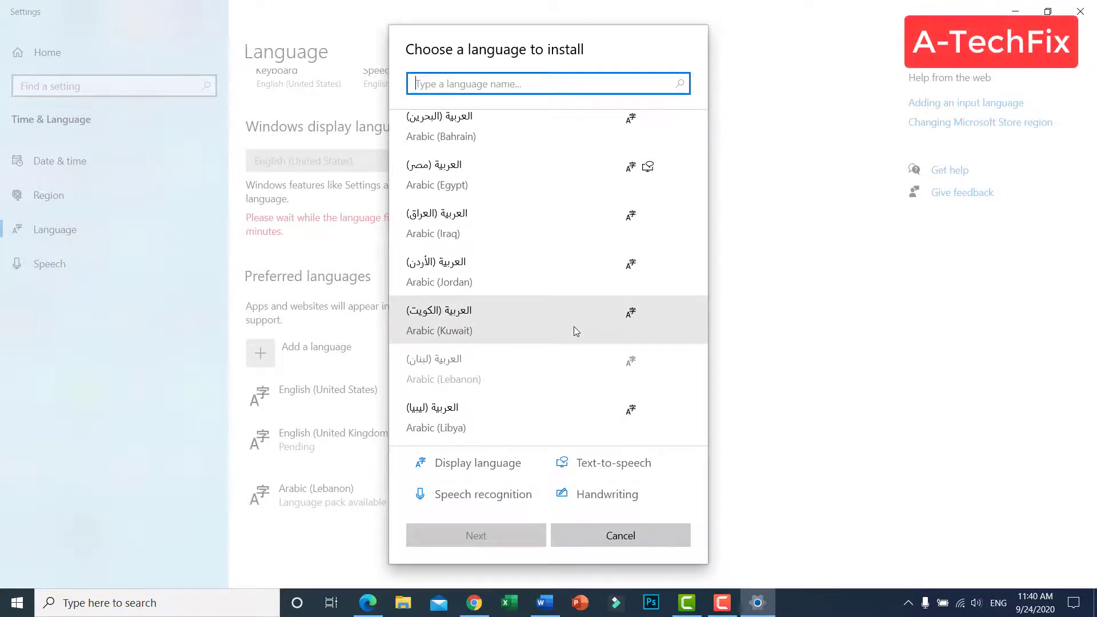
mouse_move(442, 356)
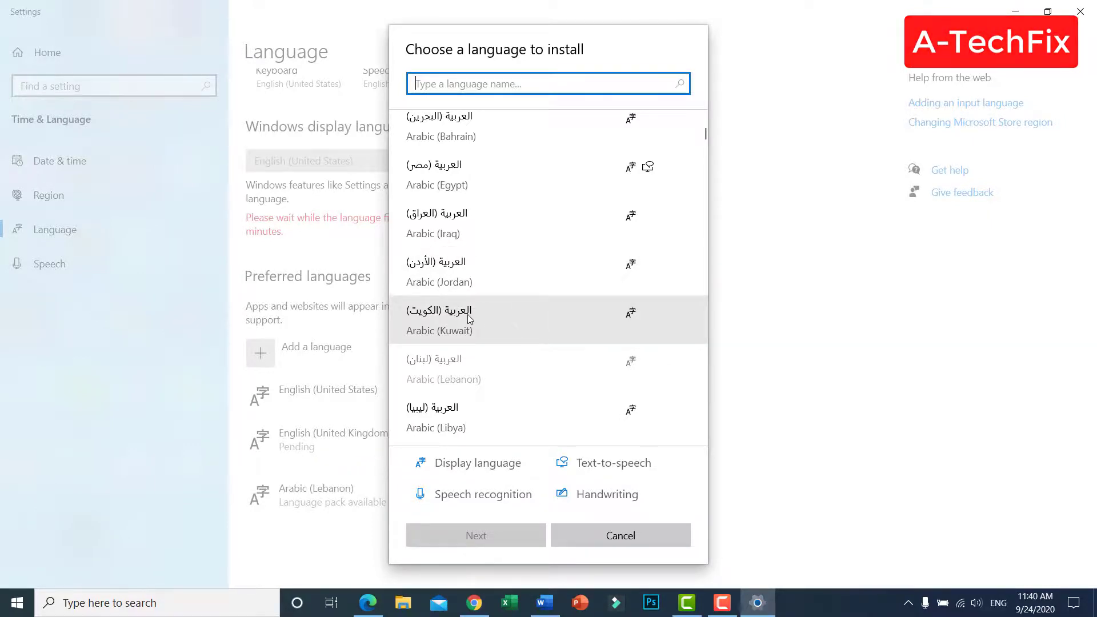
mouse_move(515, 361)
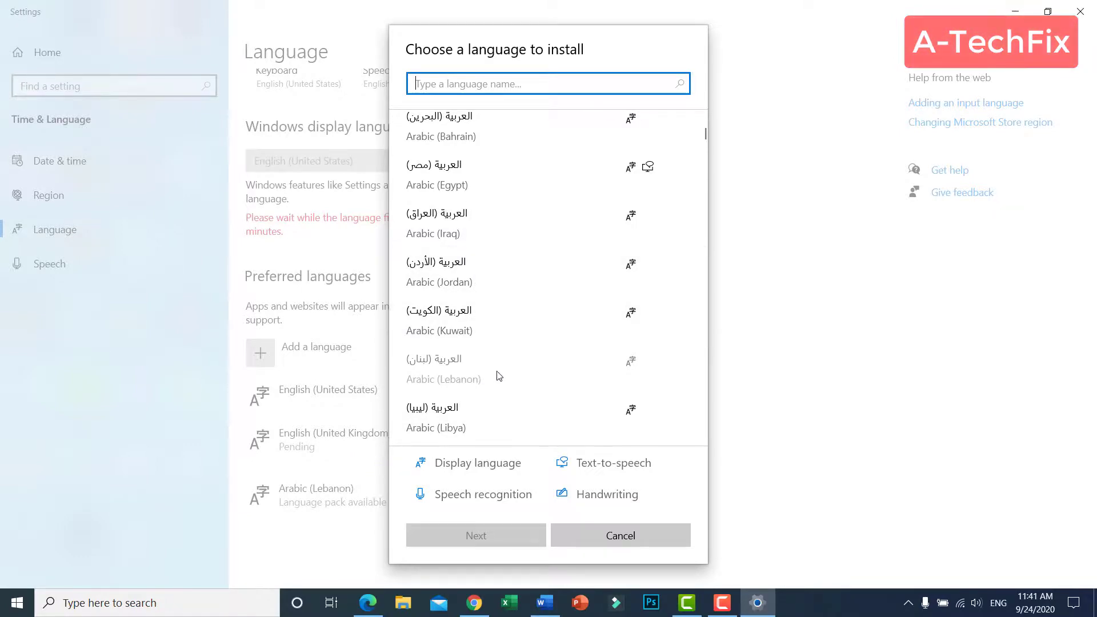
scroll(up, 3)
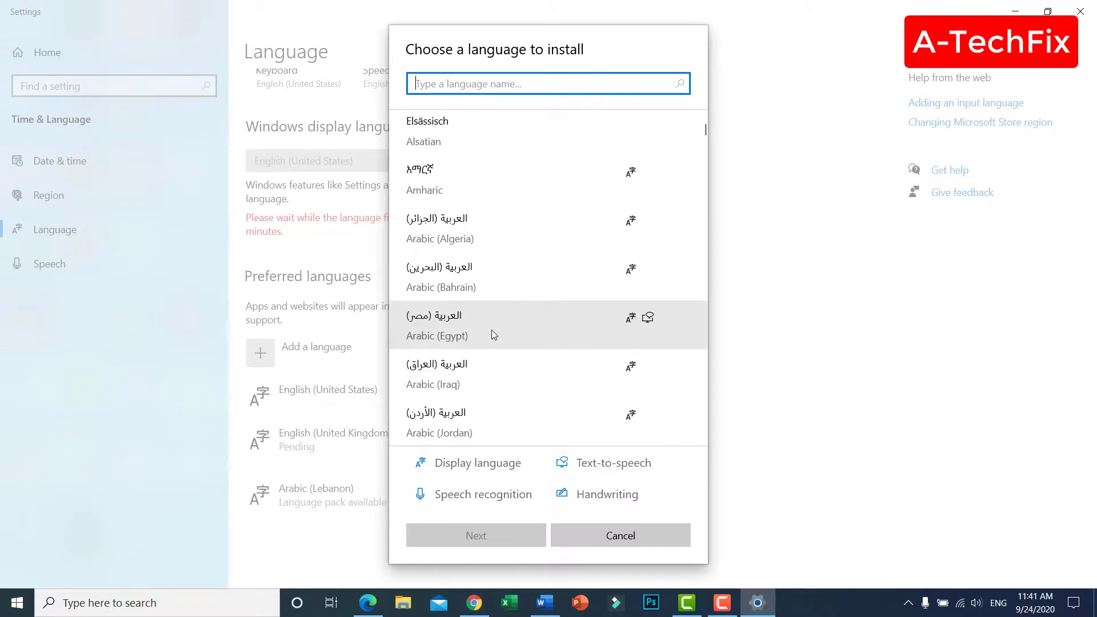
scroll(down, 3)
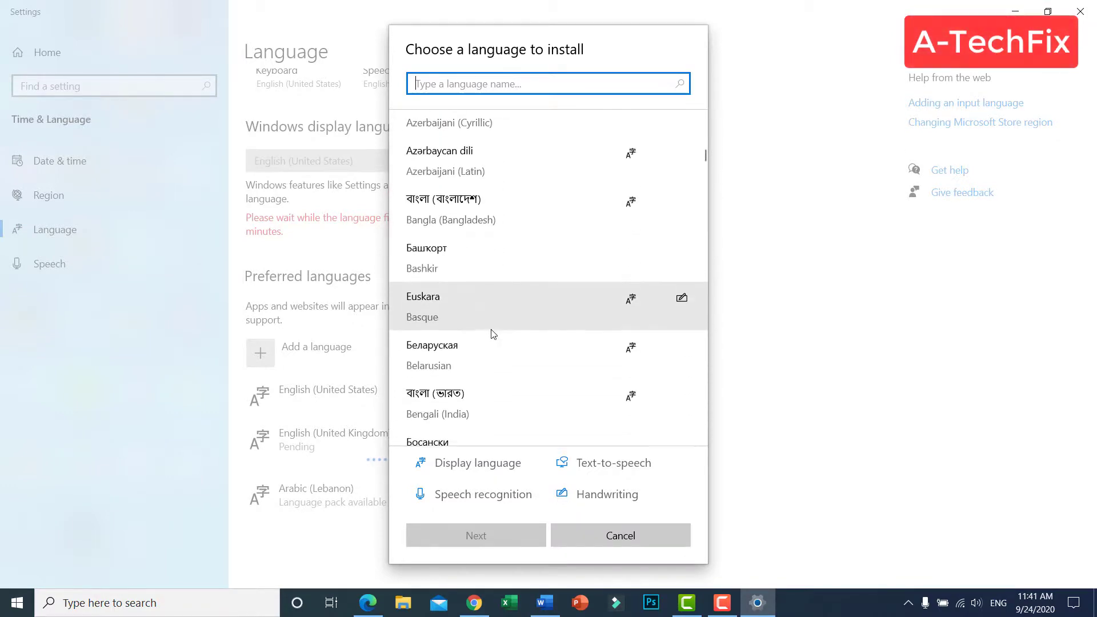
scroll(down, 3)
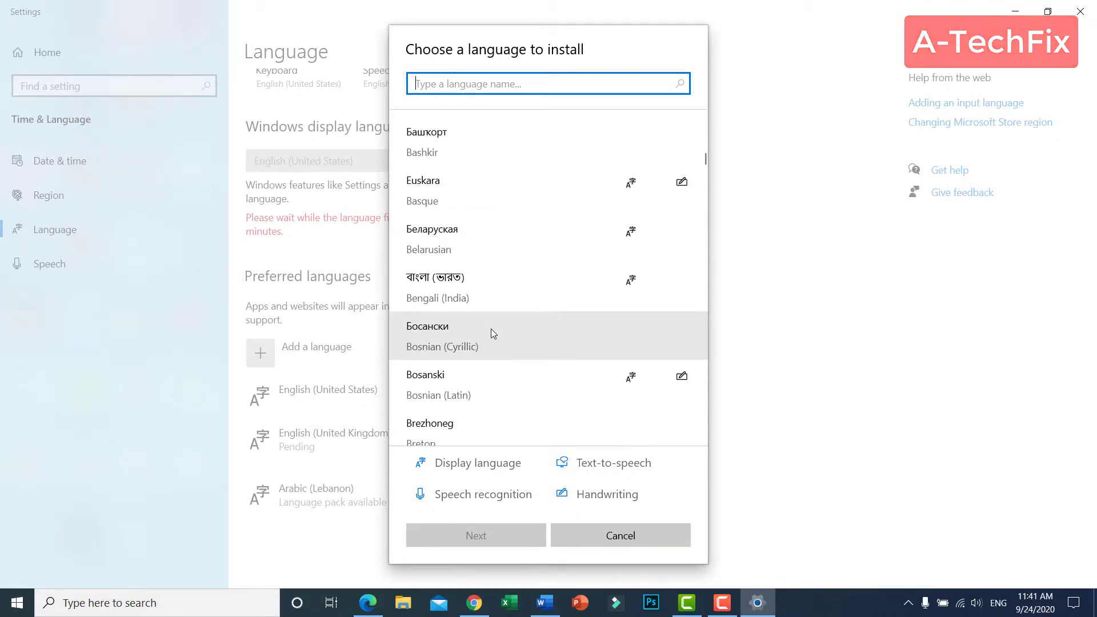
scroll(down, 3)
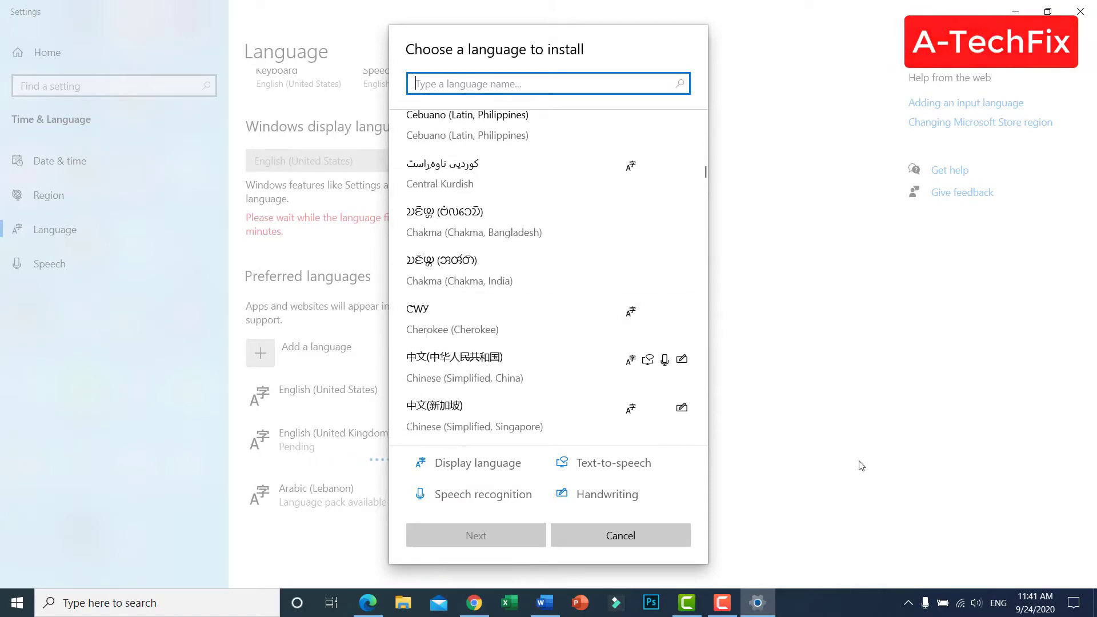
click(619, 536)
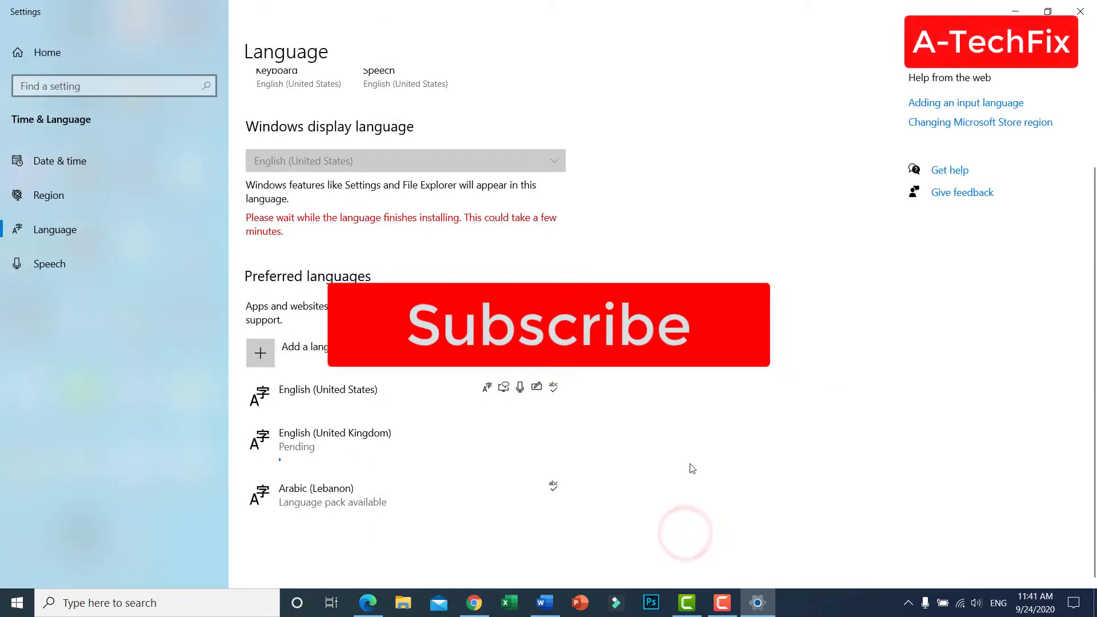